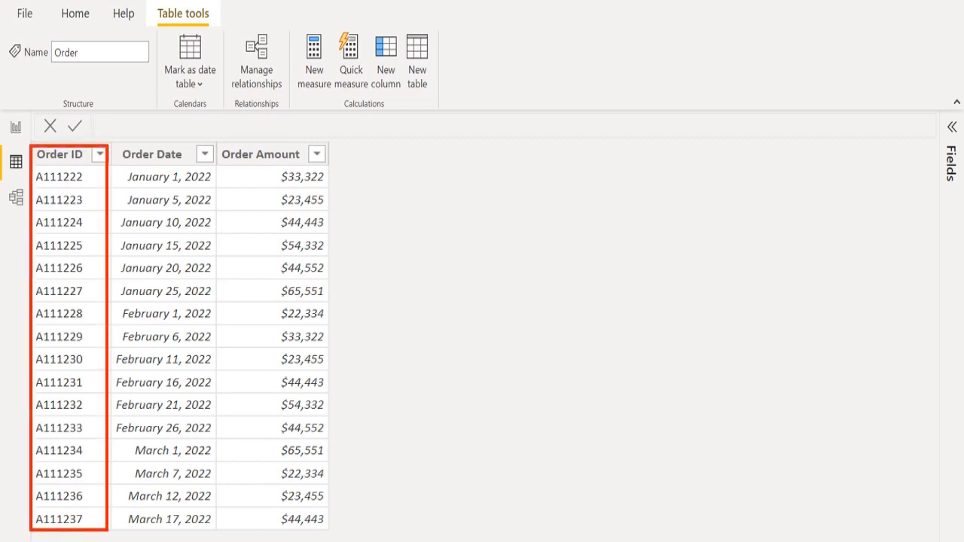
Start a new calculated table named Jan_2022 from the Table tools ribbon
{"action": "left_click", "coordinate": [152, 153]}
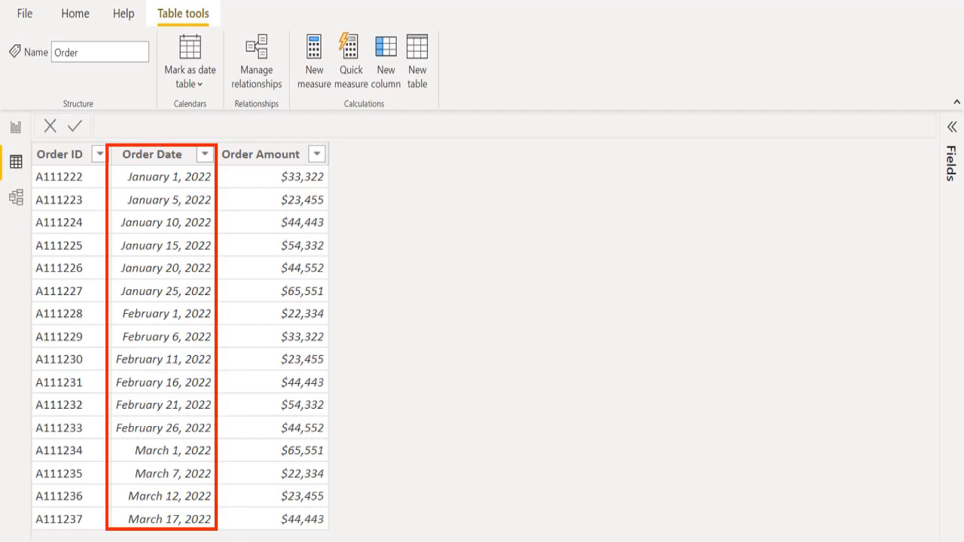
{"action": "left_click", "coordinate": [259, 154]}
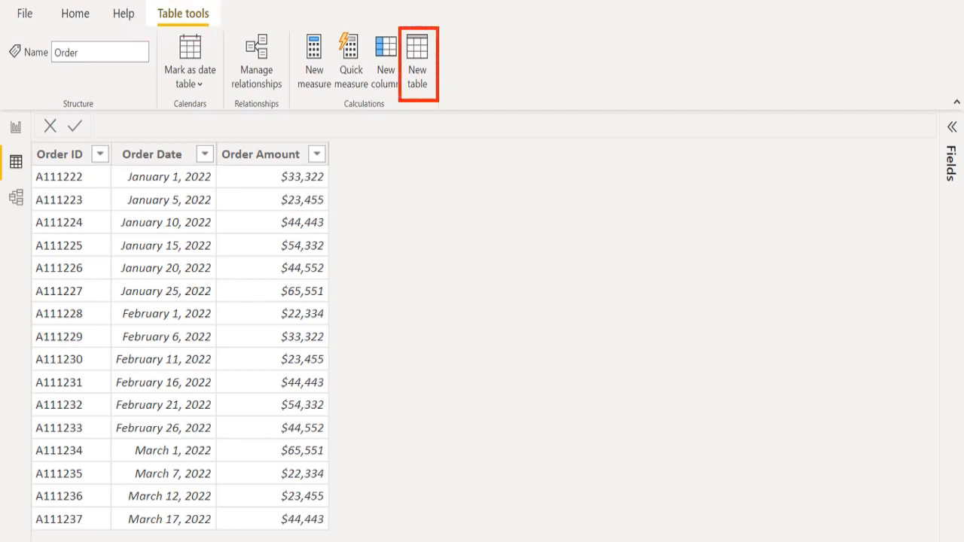
{"action": "left_click", "coordinate": [417, 60]}
{"action": "type", "text": "Jan_2022 ="}
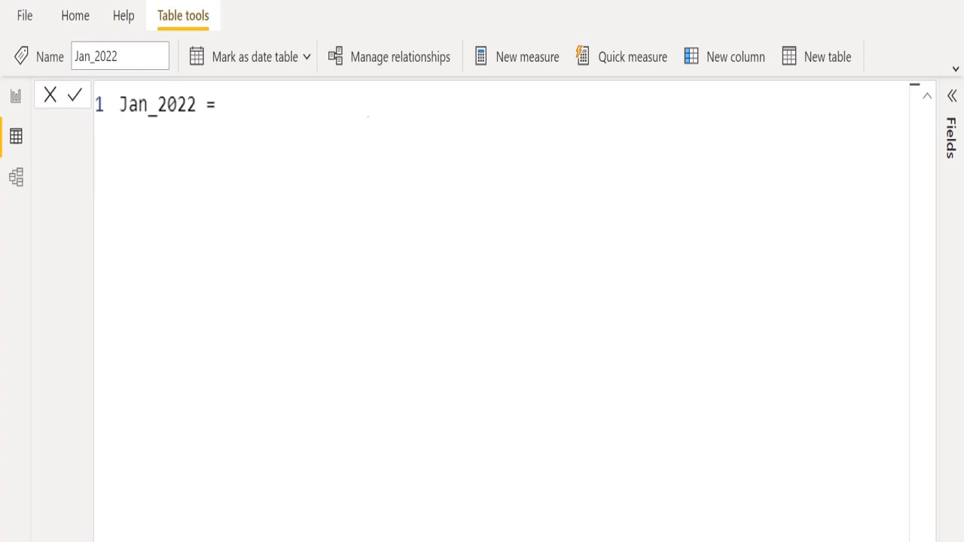
Begin the Jan_2022 formula as CALCULATETABLE('Order', with the Order table as source
{"action": "type", "text": "CALCULATETABLE("}
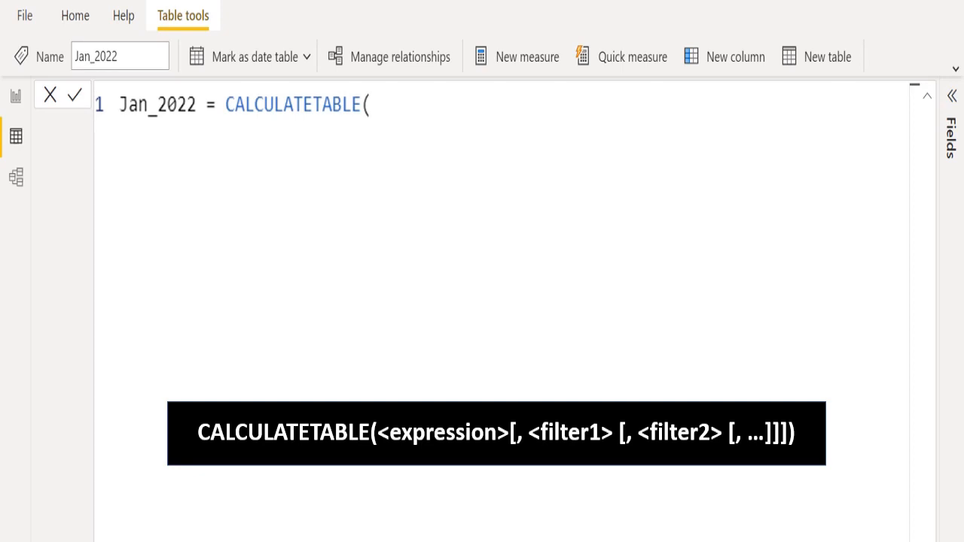
{"action": "type", "text": "'Order',"}
{"action": "type", "text": "DATESBETWEEN("}
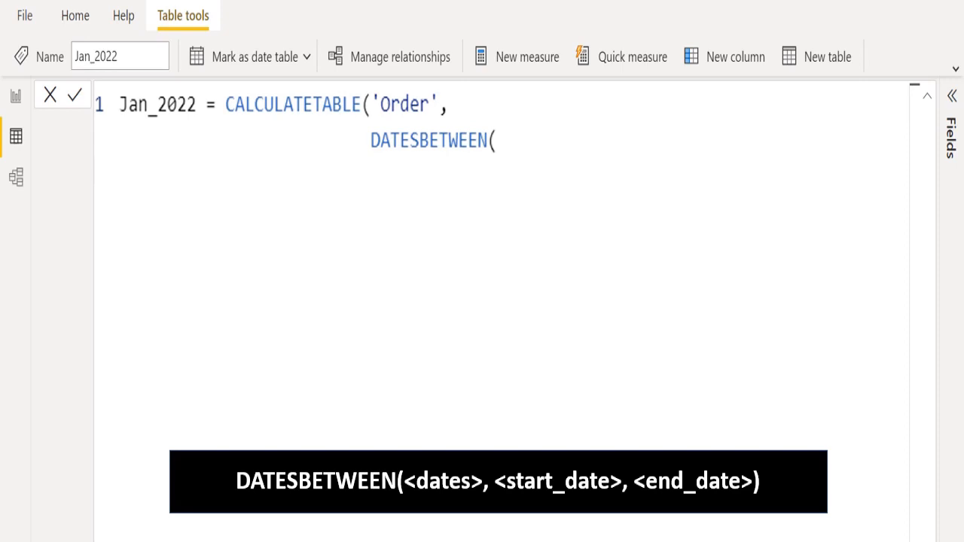
Add 'Order'[Order Date] as the date column of the DATESBETWEEN filter
{"action": "type", "text": "'Order'[Order Date],"}
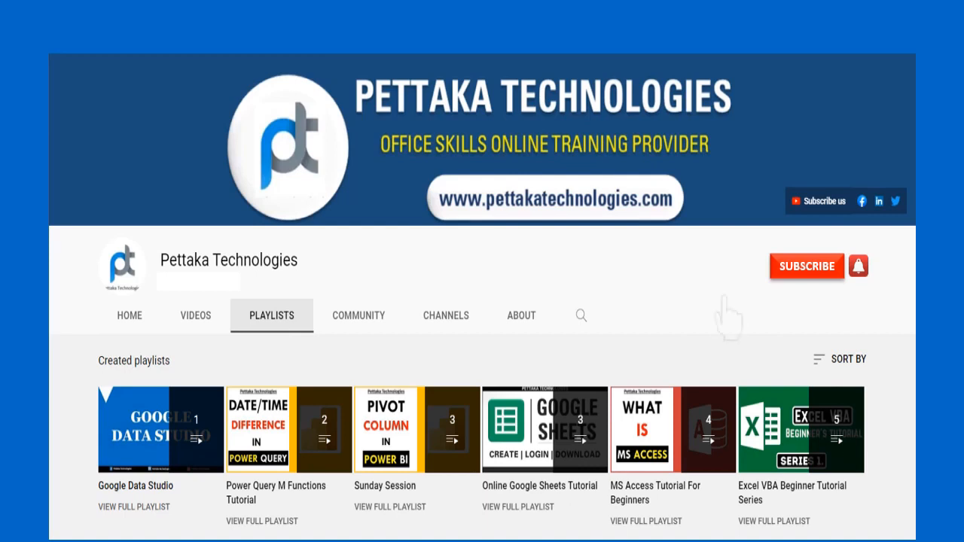
Subscribe to the Pettaka Technologies YouTube channel
{"action": "left_click", "coordinate": [807, 265]}
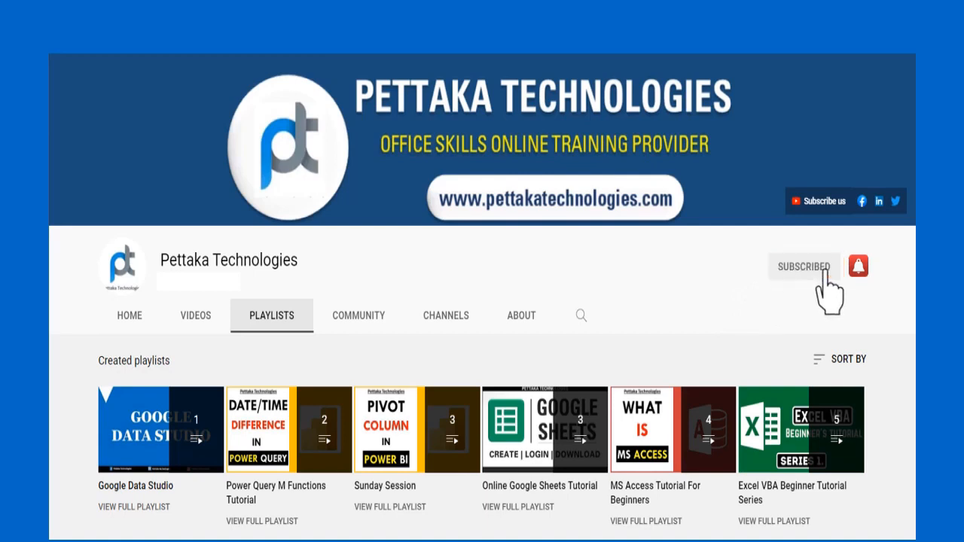